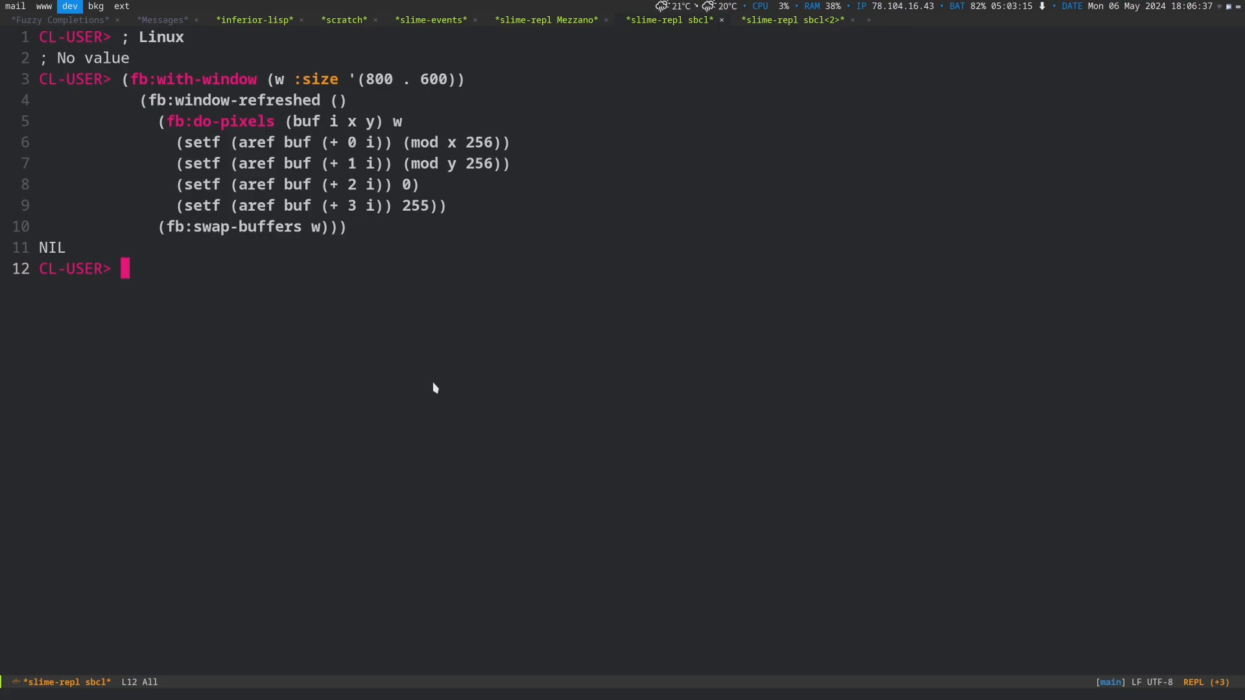
Recall the previous fb:with-window gradient form from REPL history at the Linux SBCL prompt
key("Up")
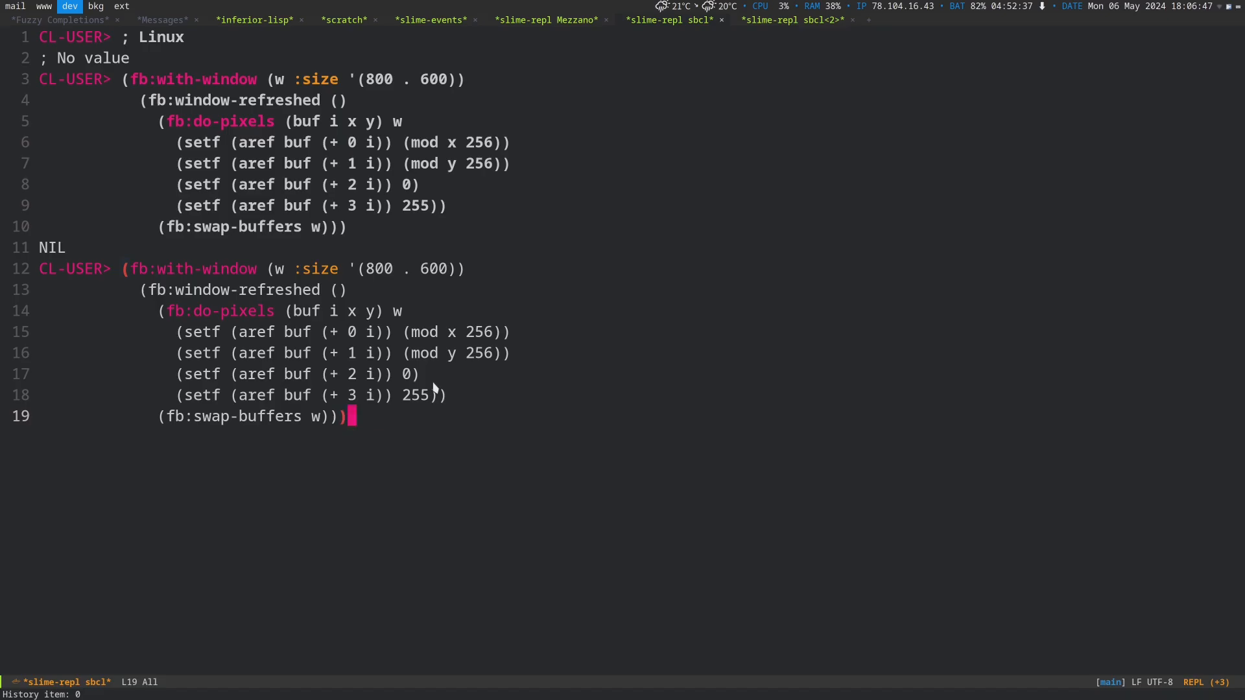
Evaluate the fb:with-window form on Linux and enter the same form in the Windows sbcl<2> REPL
key("Return")
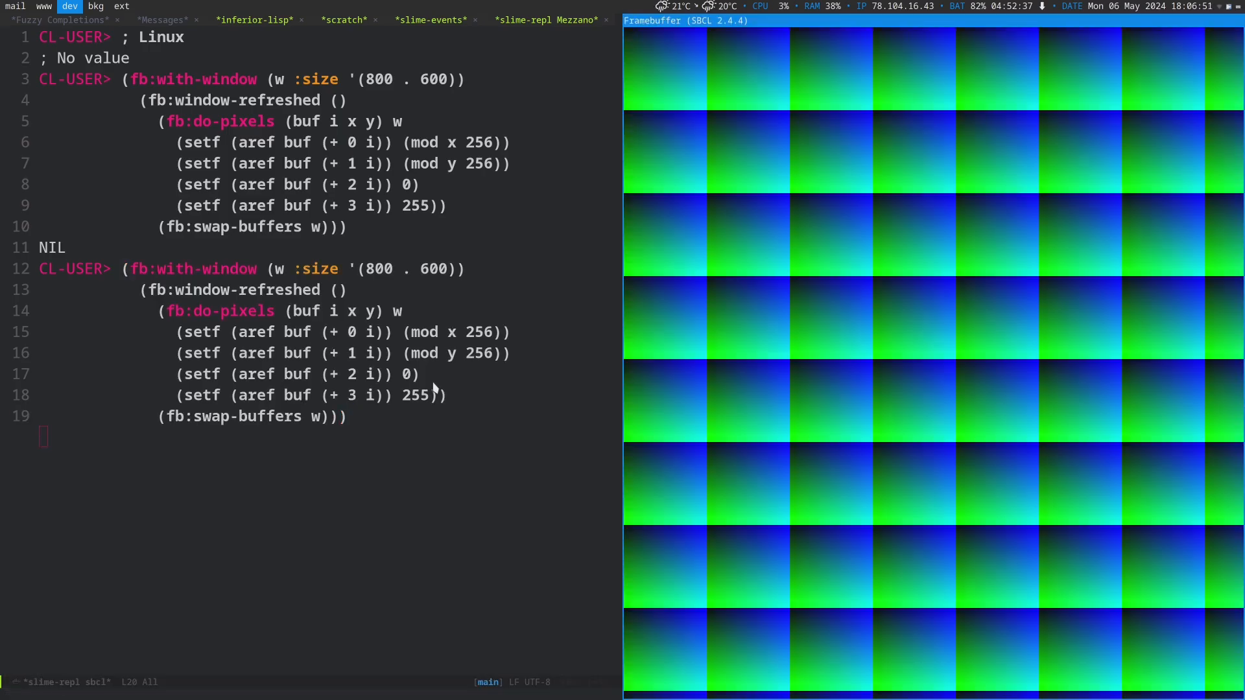
key("Return")
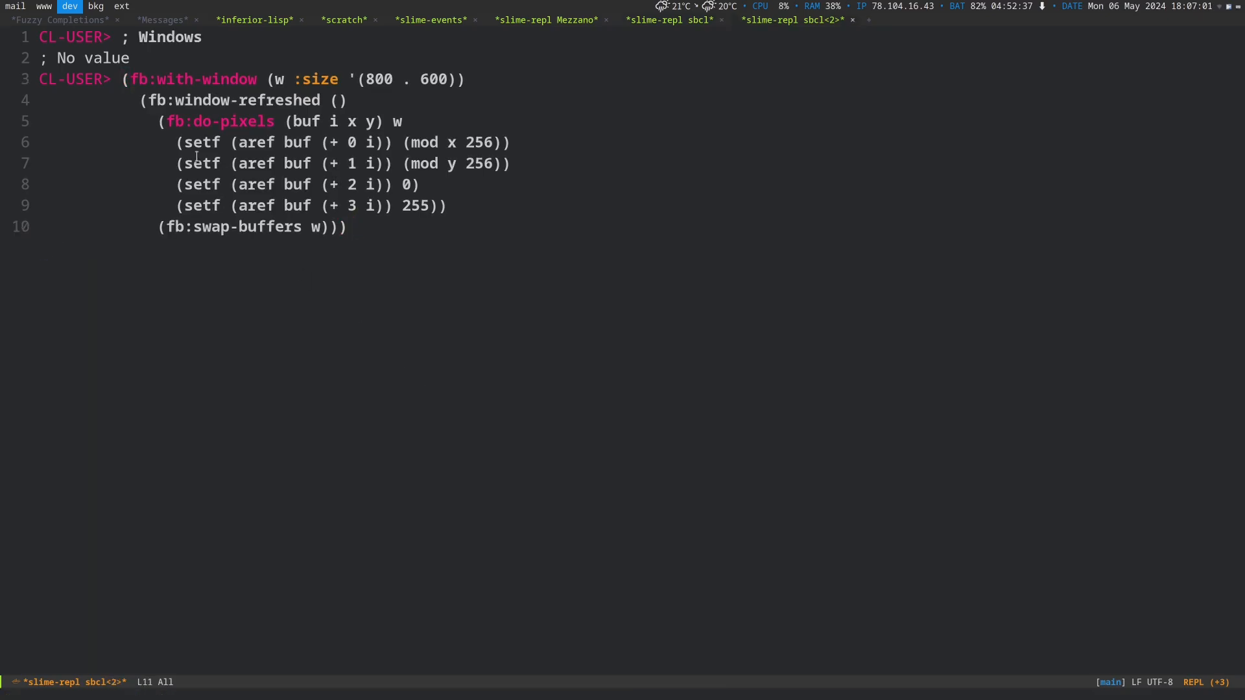
Switch to the VMware Windows 10 workspace where the green-blue gradient Framebuffer window renders
left_click(95, 7)
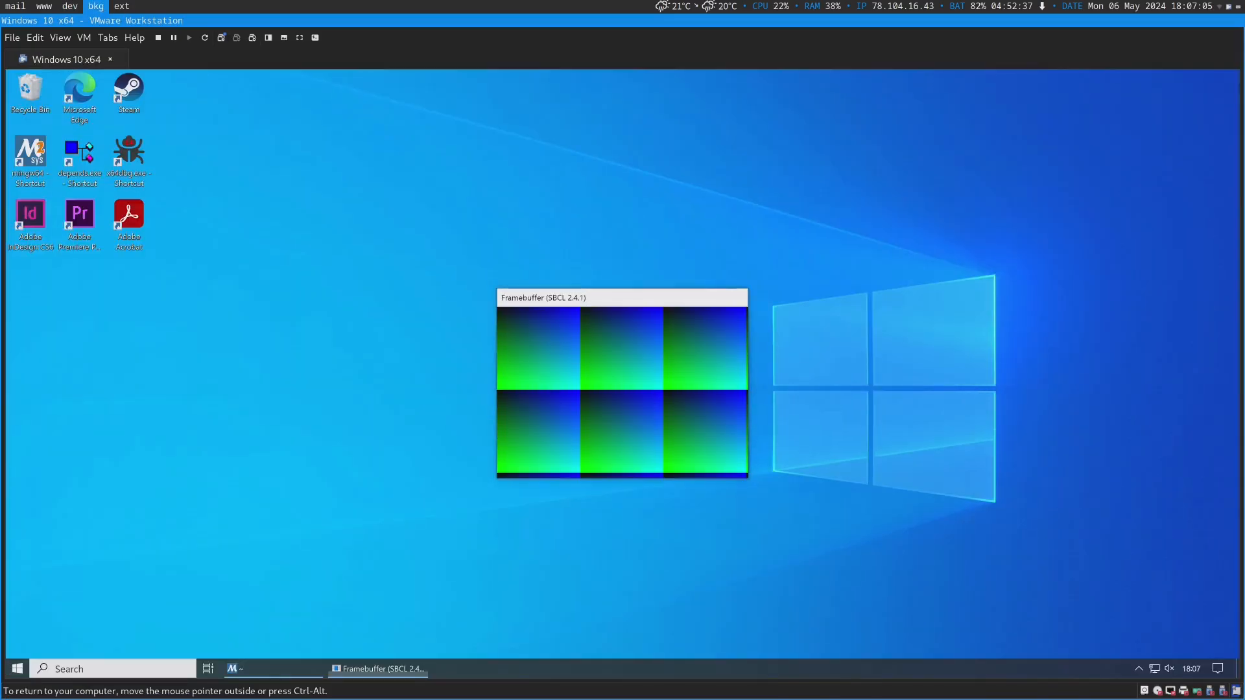
left_click(69, 5)
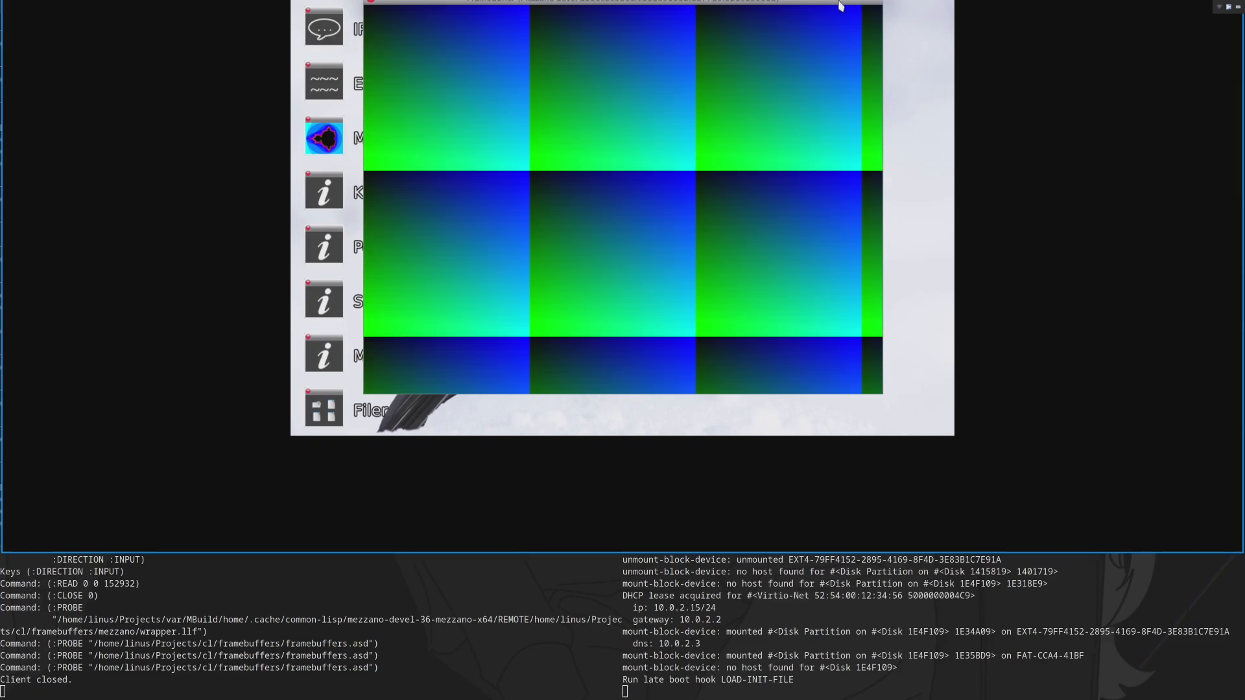
mouse_move(938, 13)
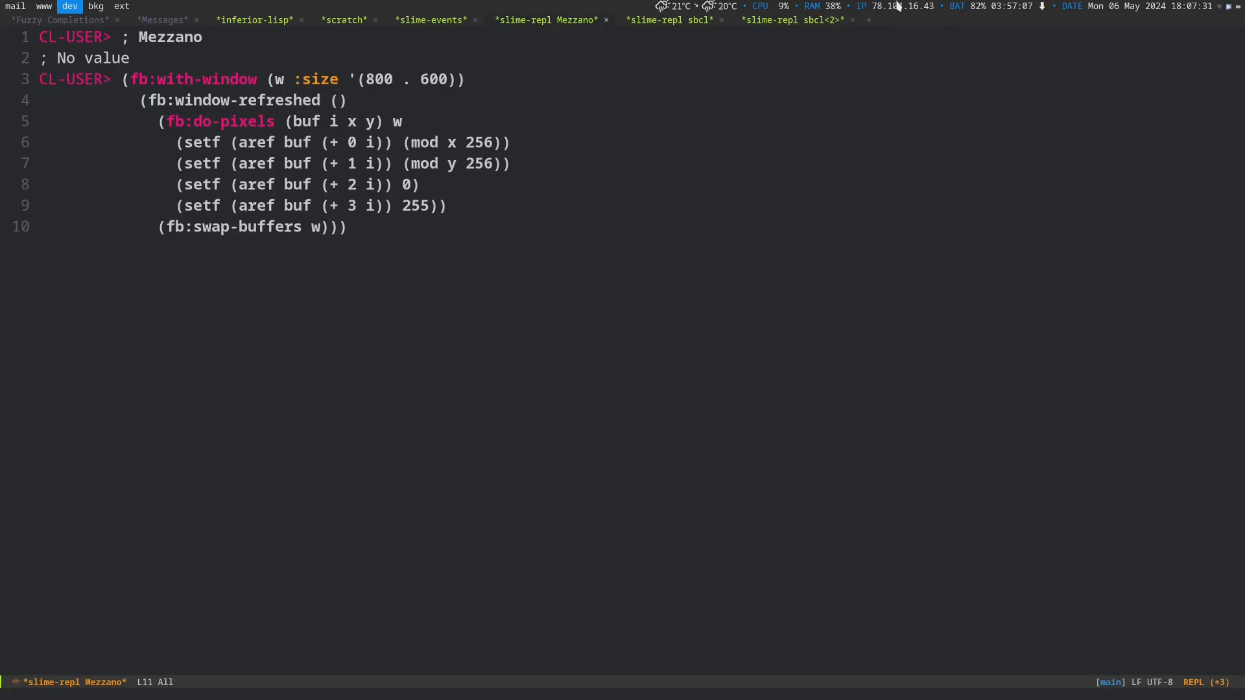
Submit the fb:with-window gradient form in the Mezzano SLIME REPL for evaluation
key("Return")
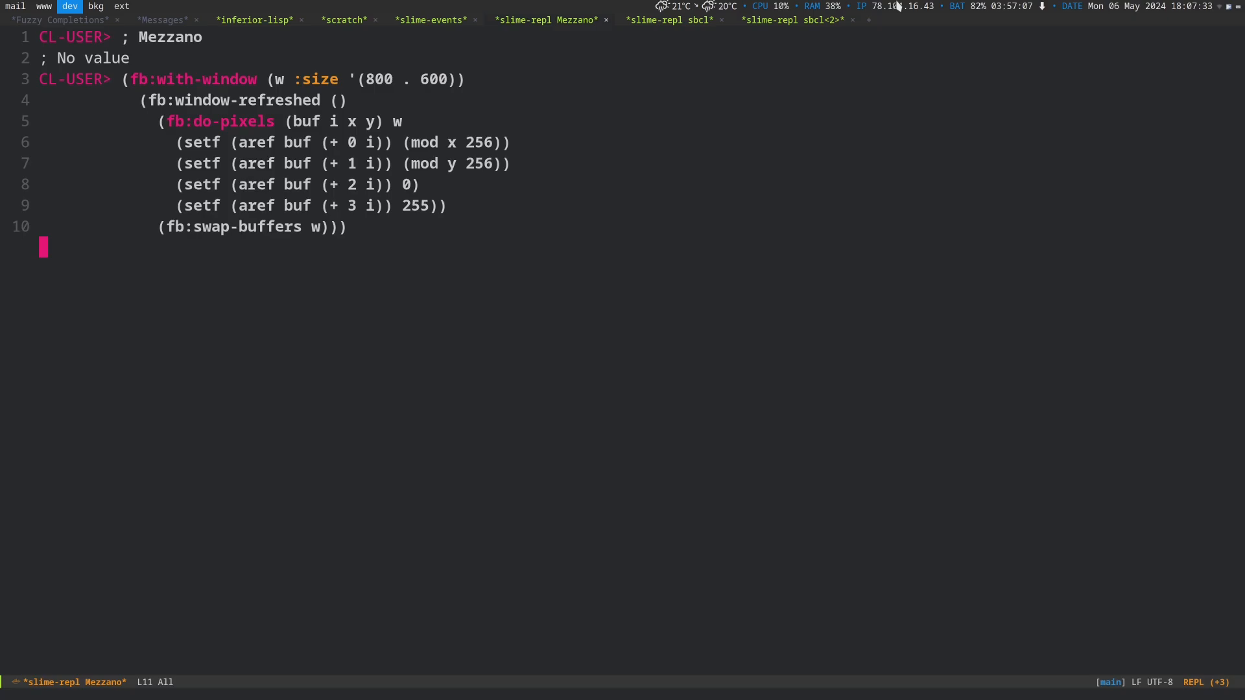